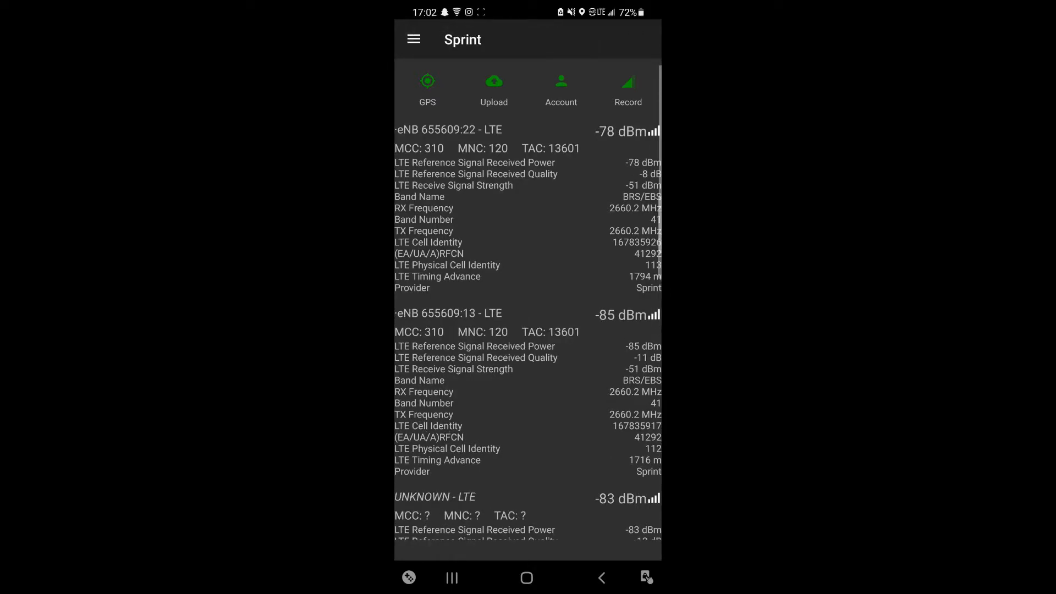
Scroll through CellMapper's Sprint Band 41 LTE cell list
{"action": "scroll", "scroll_direction": "down", "scroll_amount": 3}
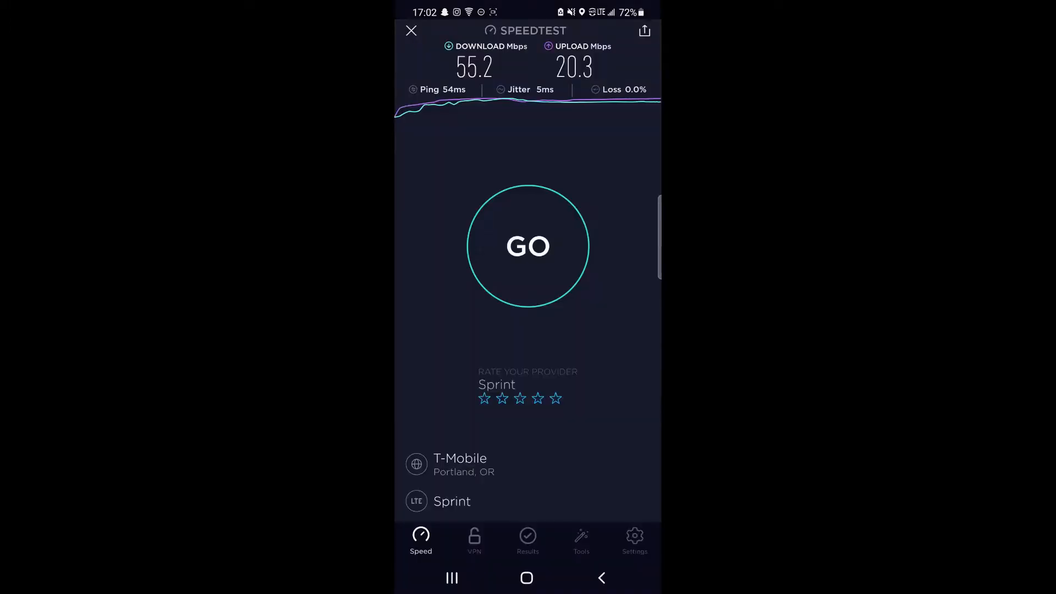
Clear the 55.2/20.3 Mbps result and switch to the ServiceMode signal readout
{"action": "left_click", "coordinate": [411, 31]}
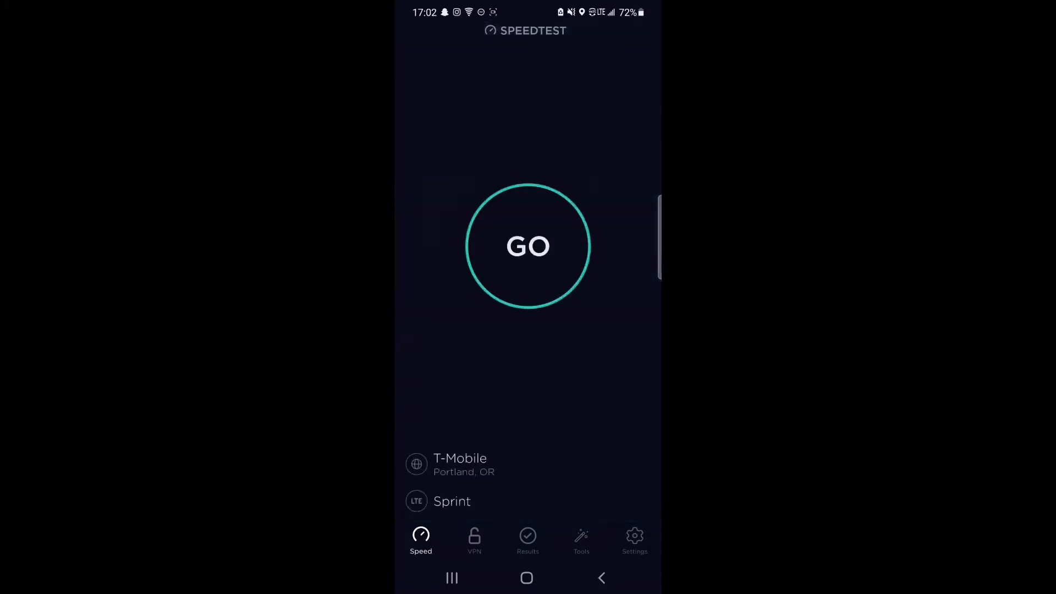
{"action": "left_click", "coordinate": [527, 245]}
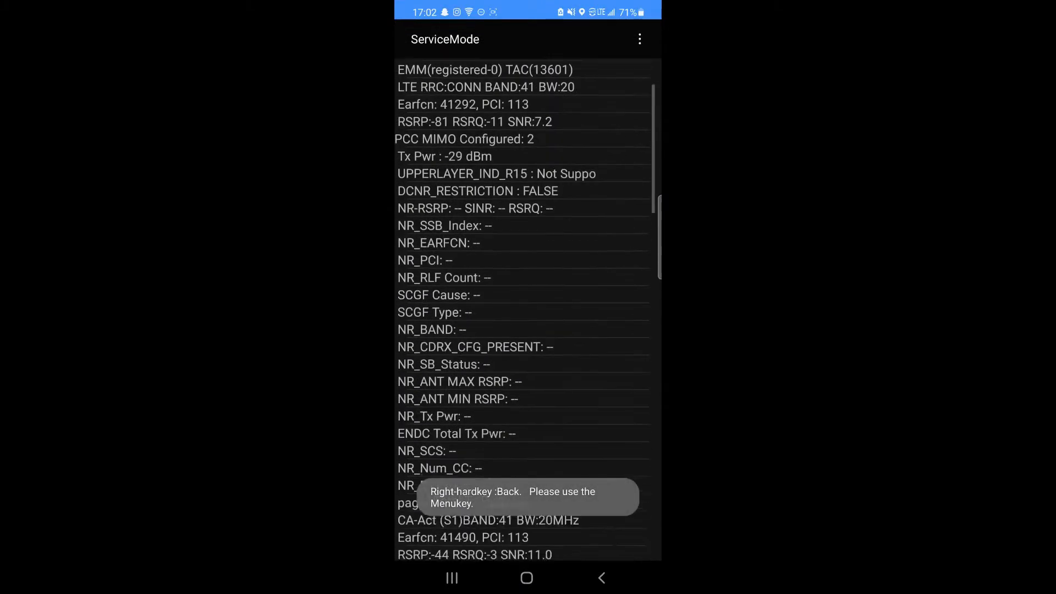
Scroll the ServiceMode Band 41 LTE readout to see the connection details
{"action": "scroll", "scroll_direction": "down", "scroll_amount": 3}
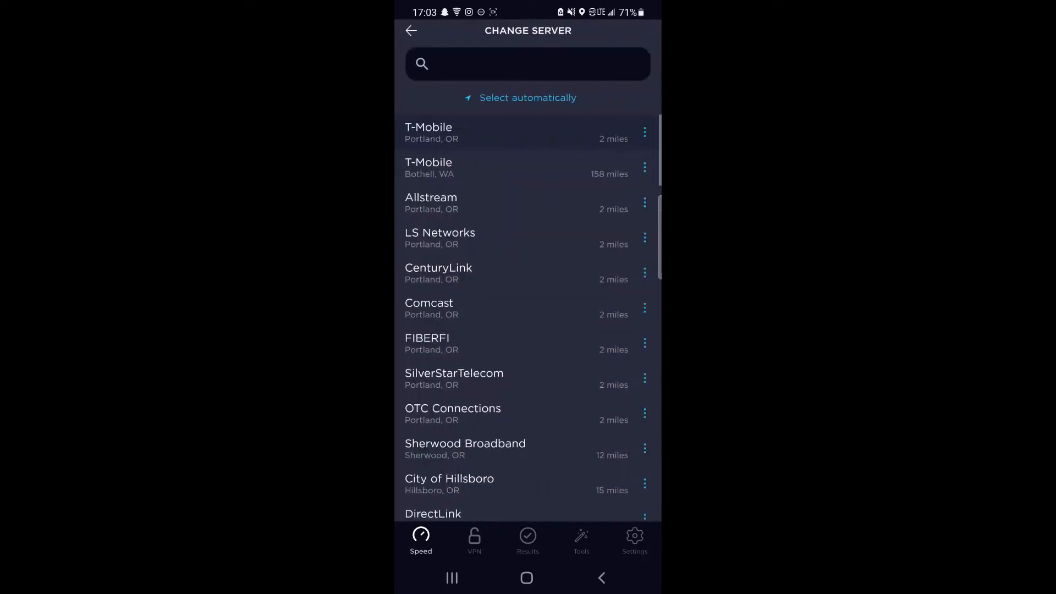
Search the Change Server list for 'sprint' to pick the Sprint Tacoma, WA server
{"action": "type", "text": "sprint"}
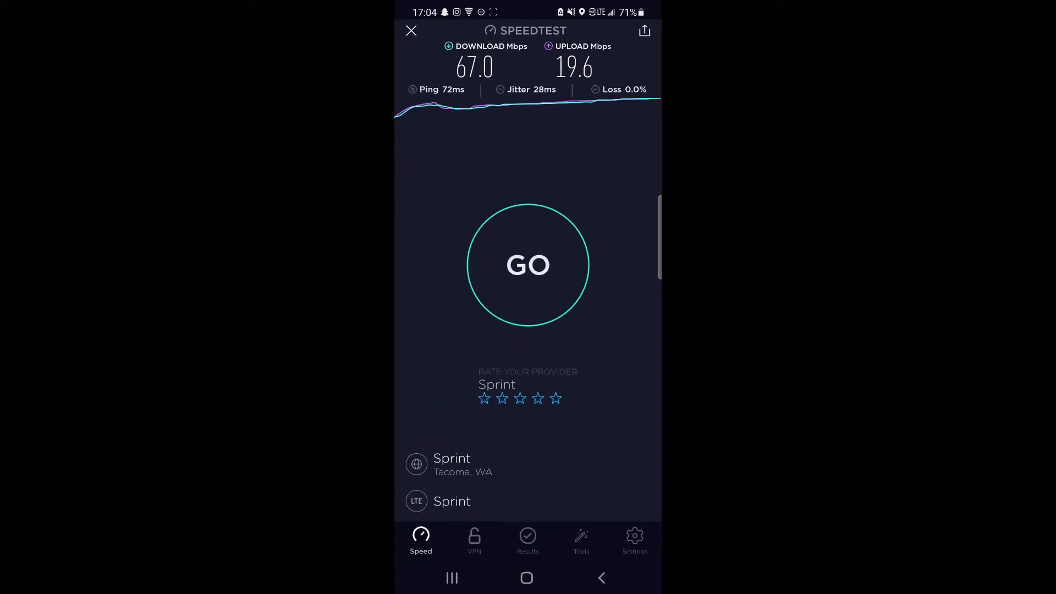
Go home and launch nPerf from the Network stuff folder
{"action": "left_click", "coordinate": [527, 578]}
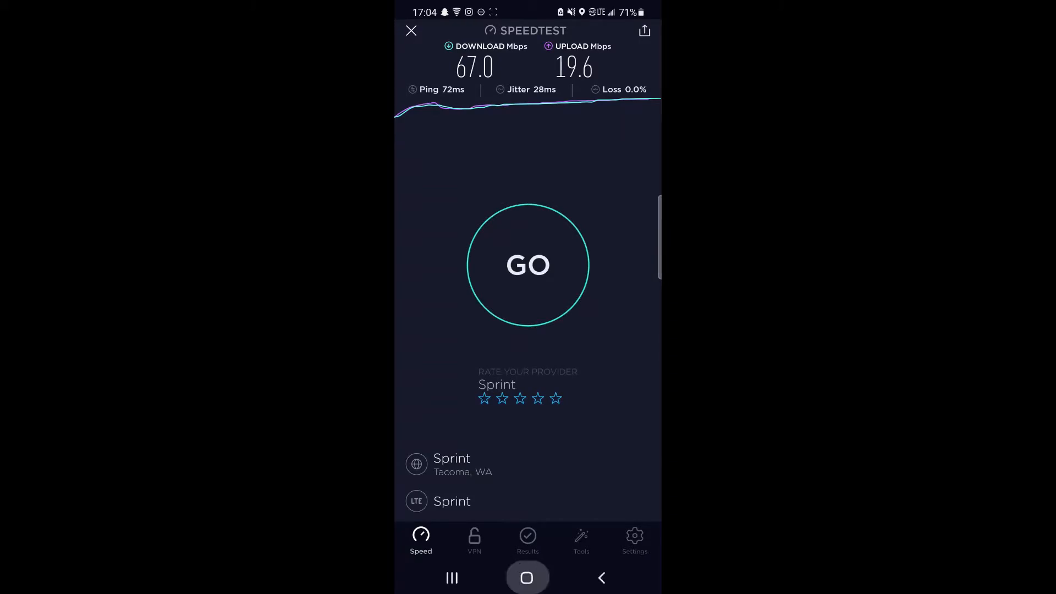
{"action": "left_click", "coordinate": [527, 577]}
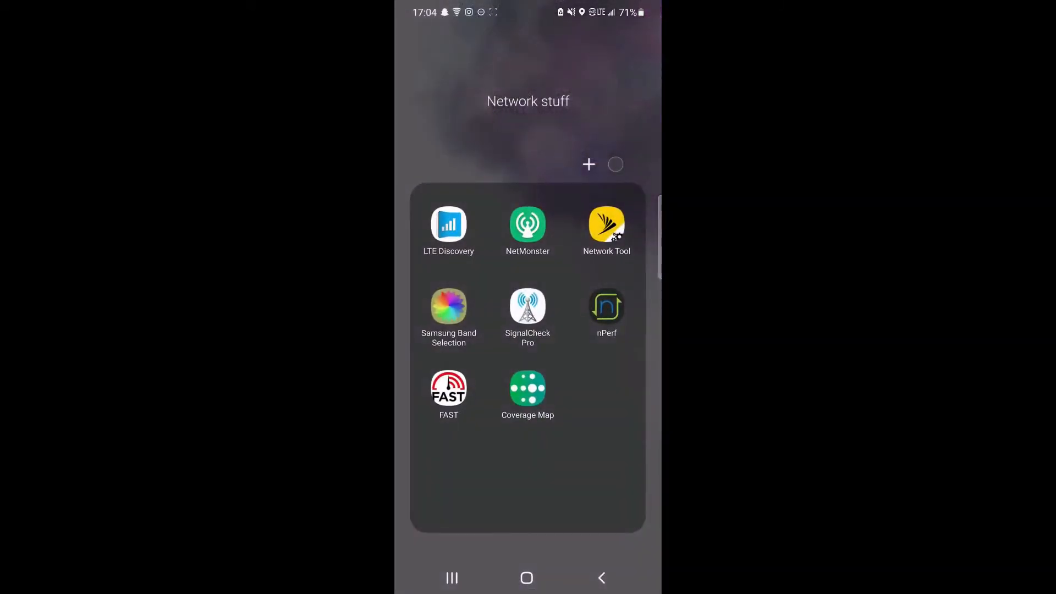
{"action": "left_click", "coordinate": [605, 307]}
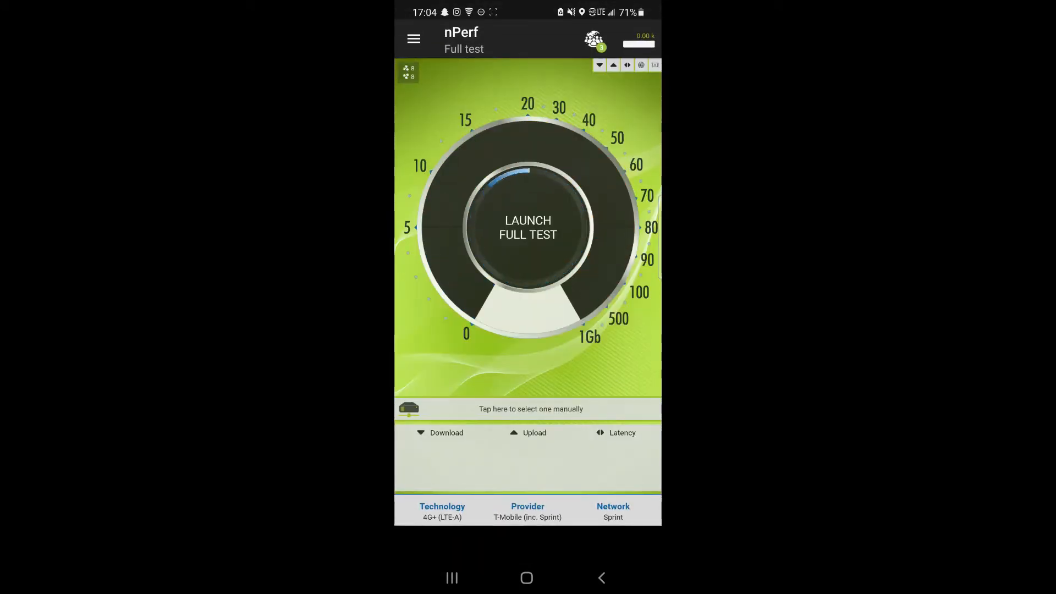
Launch the nPerf full test over Sprint 4G+ LTE-A
{"action": "left_click", "coordinate": [527, 226]}
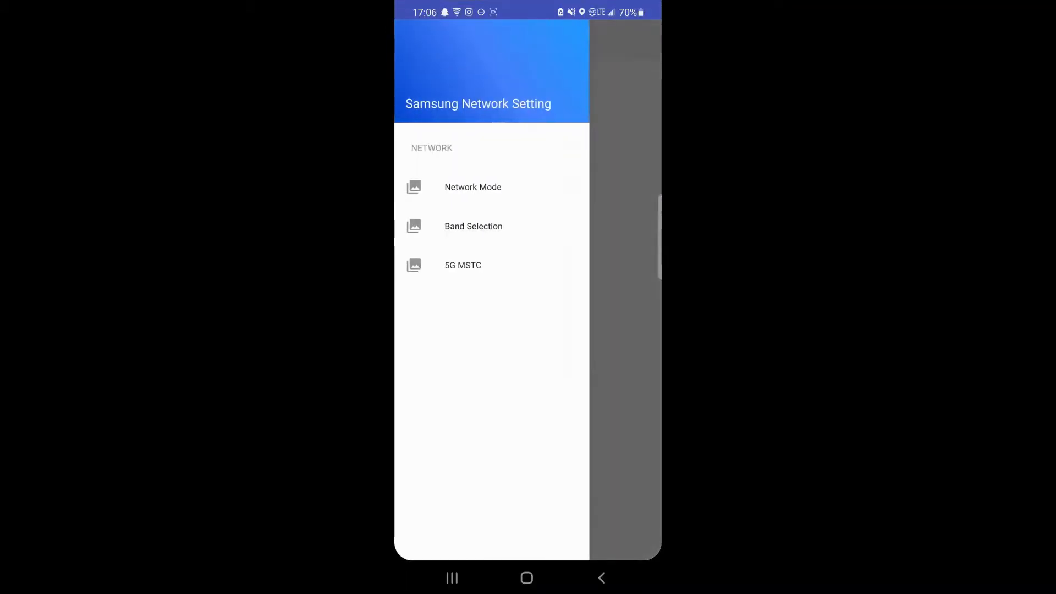
Open the band list, run the *#001 dialer code, and return home
{"action": "left_click", "coordinate": [473, 226]}
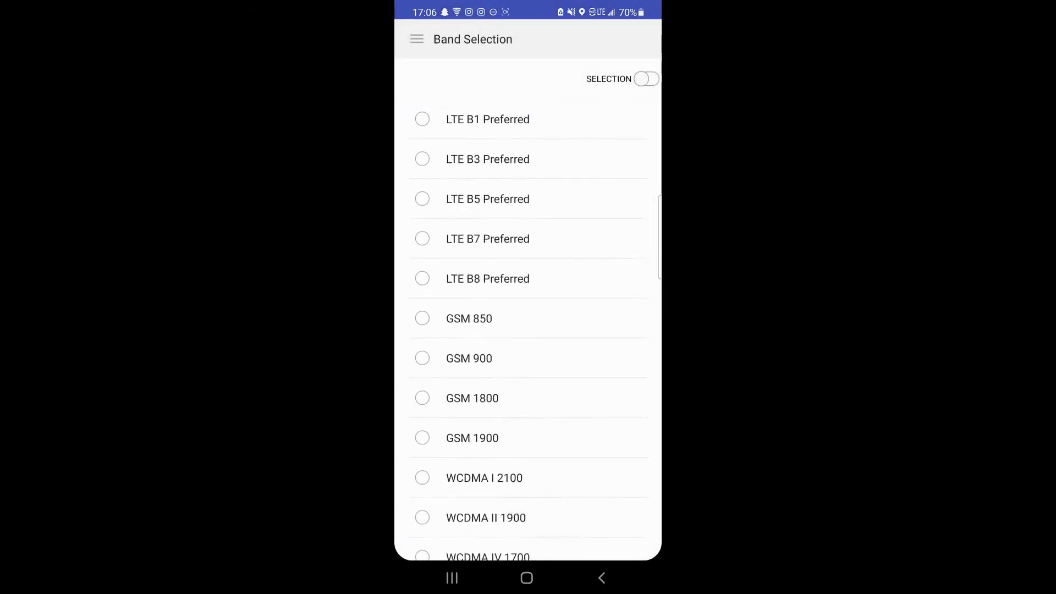
{"action": "left_click", "coordinate": [644, 80]}
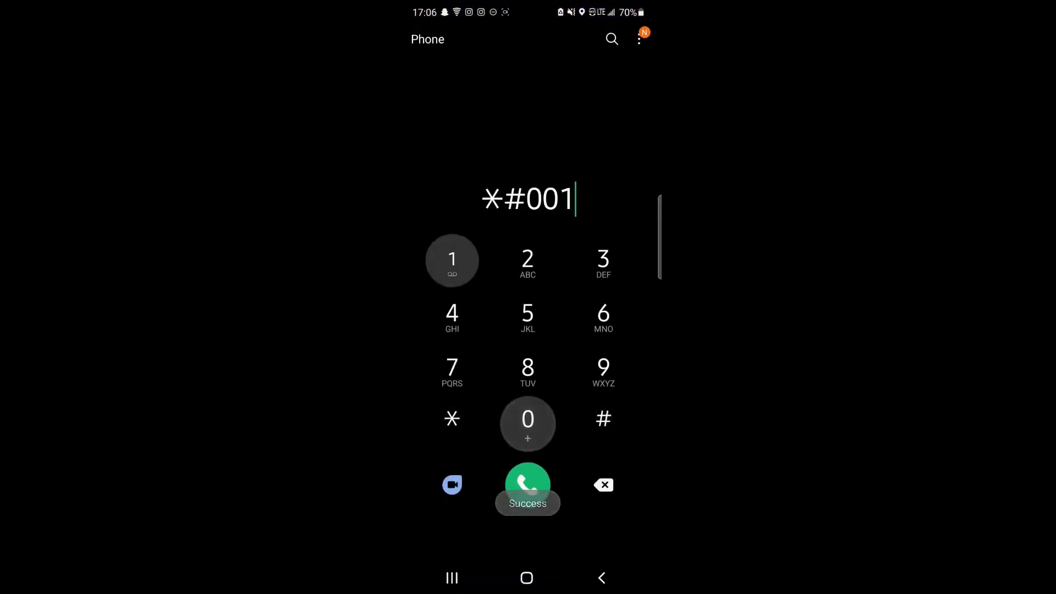
{"action": "left_click", "coordinate": [527, 485]}
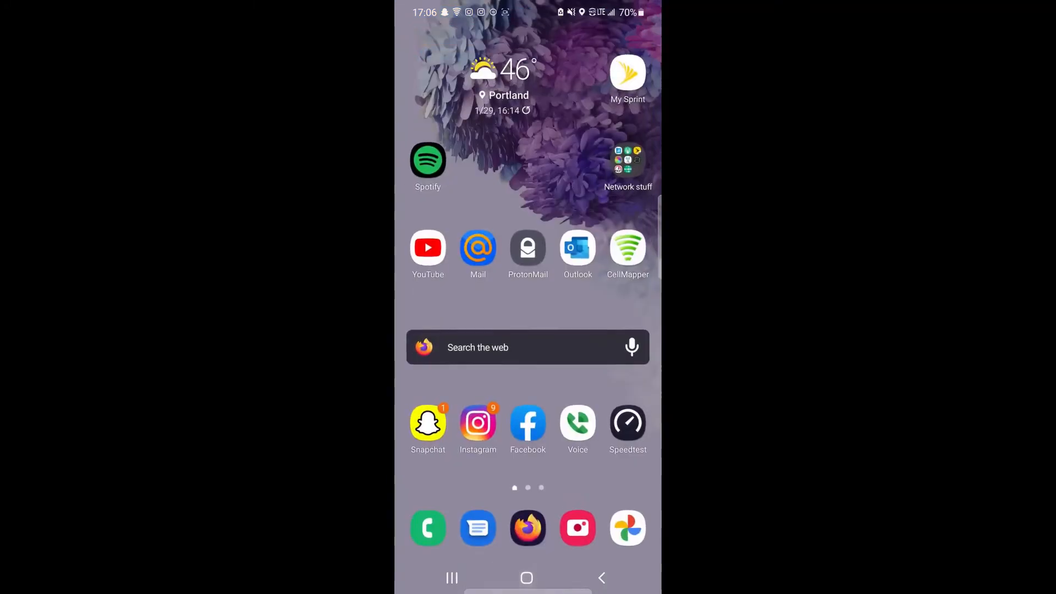
Reopen Band Selection and turn on the SELECTION toggle for manual band locking
{"action": "left_click", "coordinate": [627, 422]}
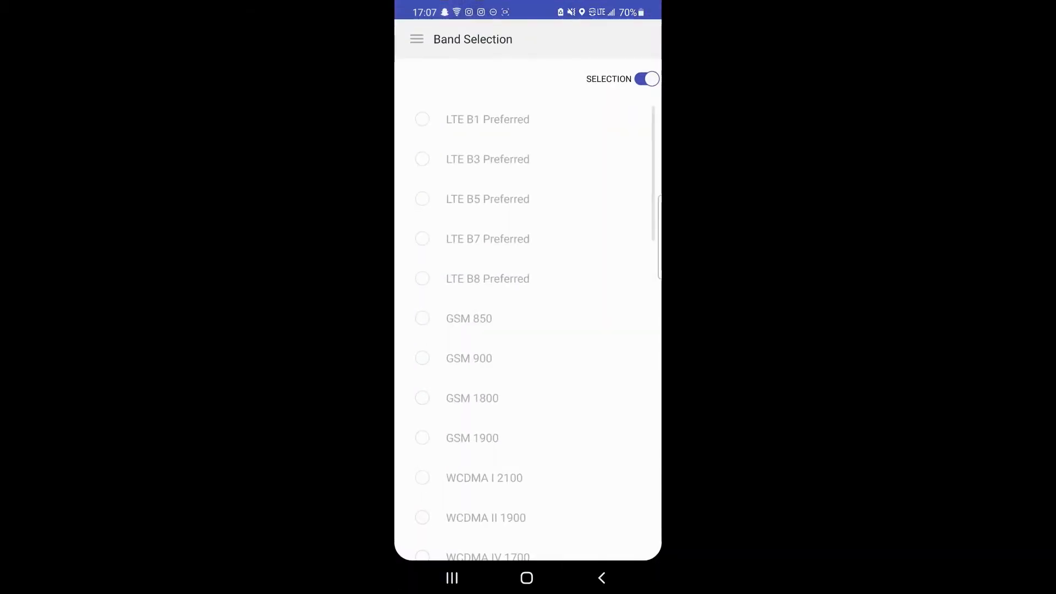
{"action": "left_click", "coordinate": [645, 79]}
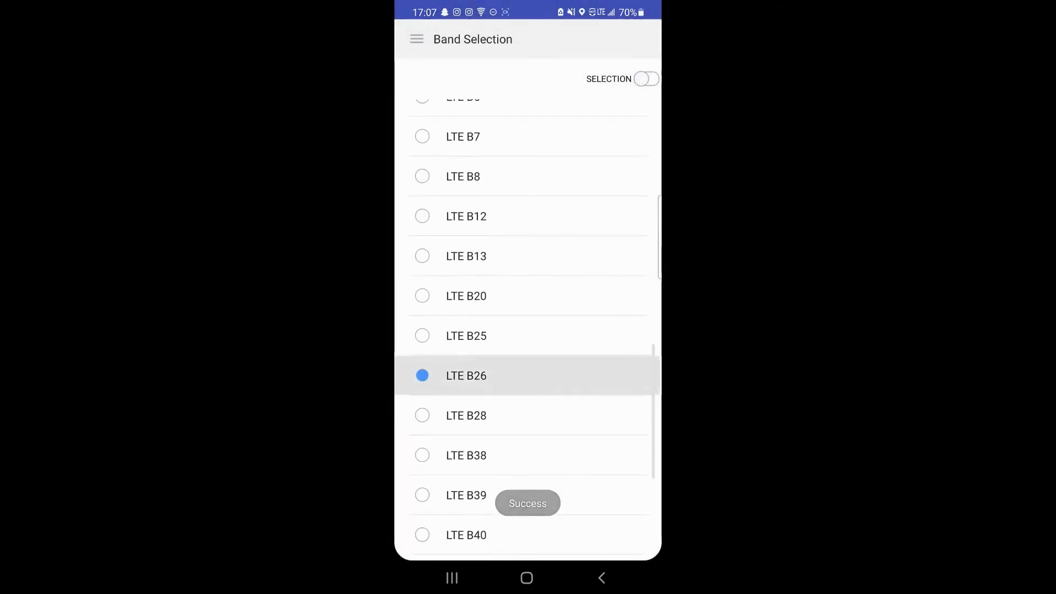
Leave band selection with LTE B26 locked and open the Network stuff folder for ServiceMode
{"action": "left_click", "coordinate": [644, 80]}
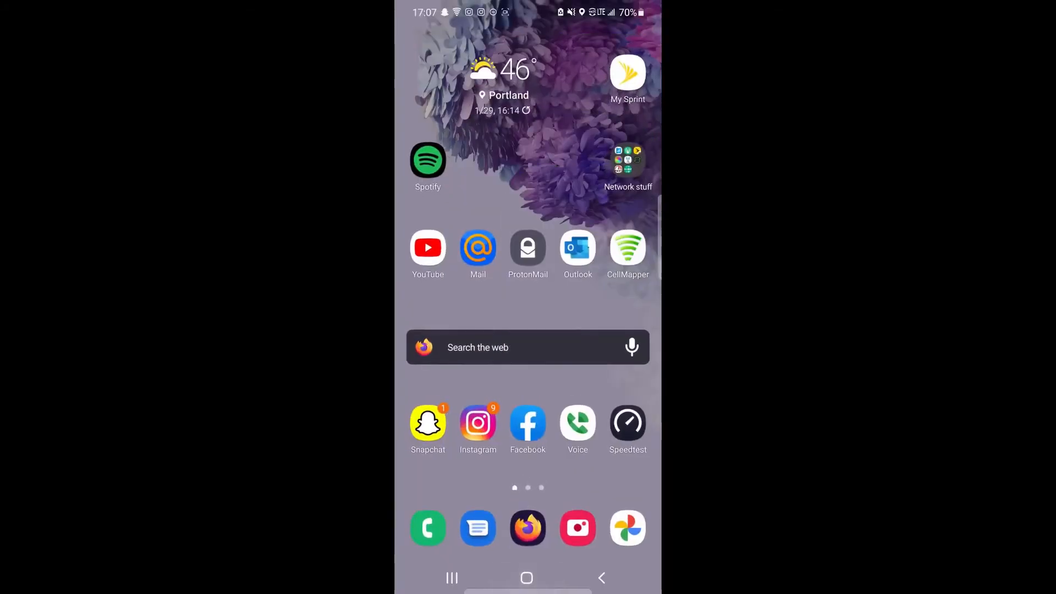
{"action": "left_click", "coordinate": [627, 422]}
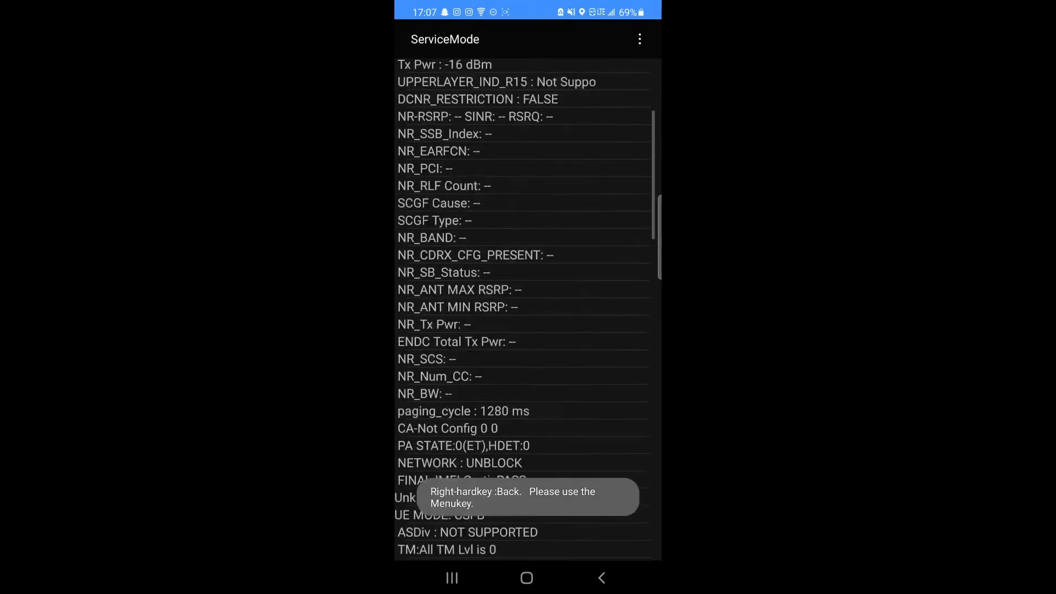
Run the B26 Speedtest (3.82 down, 11.1 up) and dismiss the result
{"action": "scroll", "scroll_direction": "down", "scroll_amount": 3}
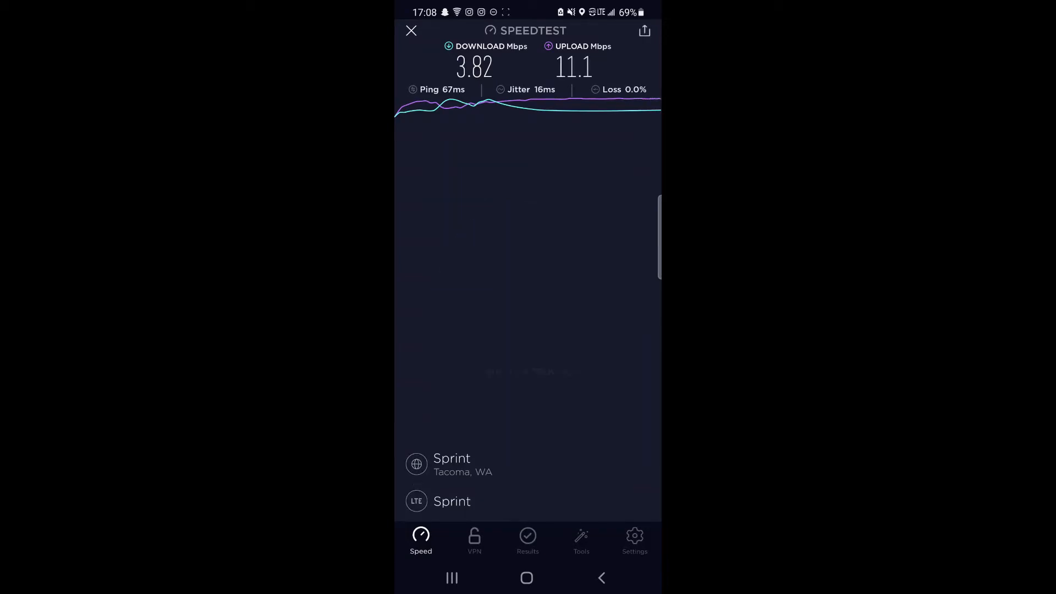
{"action": "left_click", "coordinate": [411, 31]}
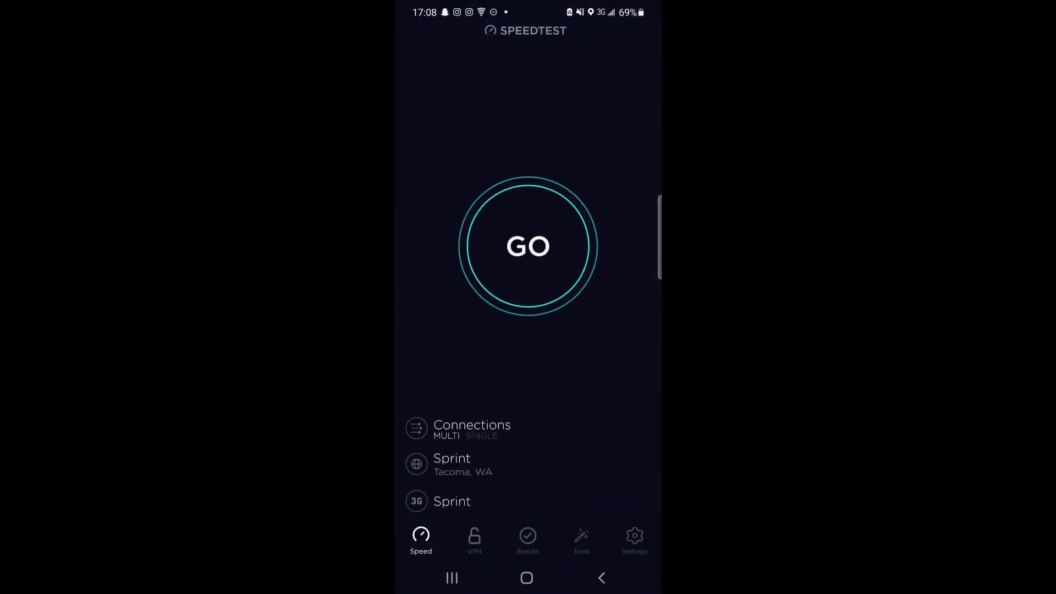
Start a speed test over Sprint 3G EVDO with GO
{"action": "left_click", "coordinate": [528, 245]}
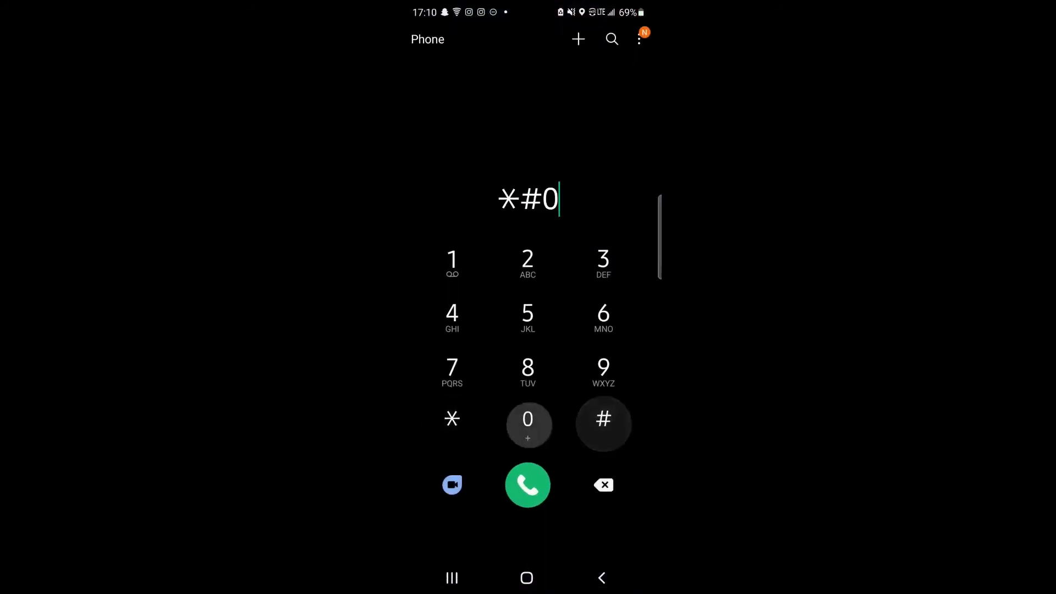
Confirm n71 in ServiceMode and run a 5G test reaching 55.7 Mbps down, 27.7 up
{"action": "left_click", "coordinate": [527, 484]}
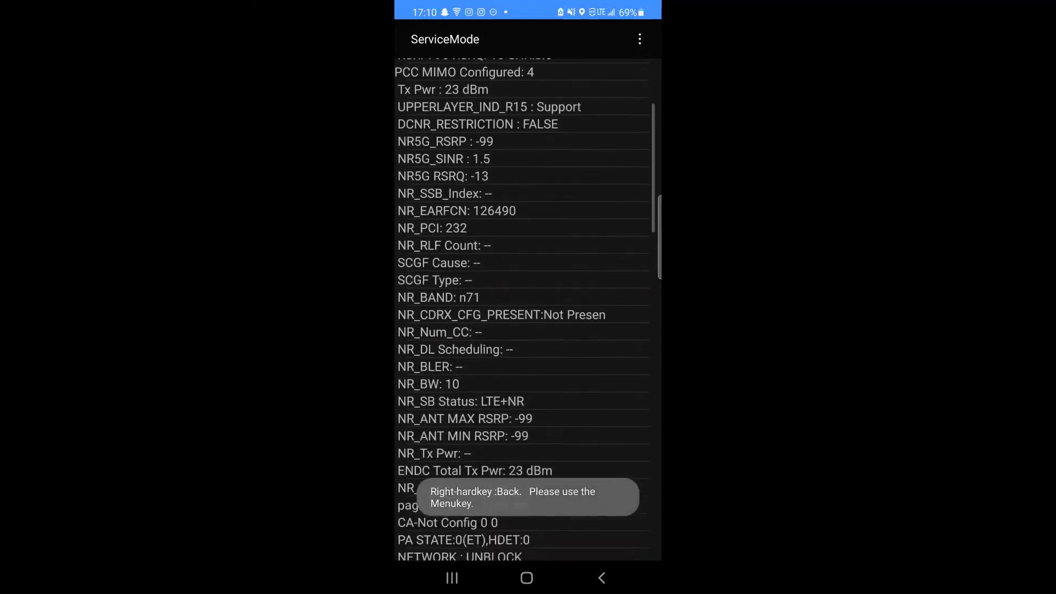
{"action": "scroll", "scroll_direction": "down", "scroll_amount": 3}
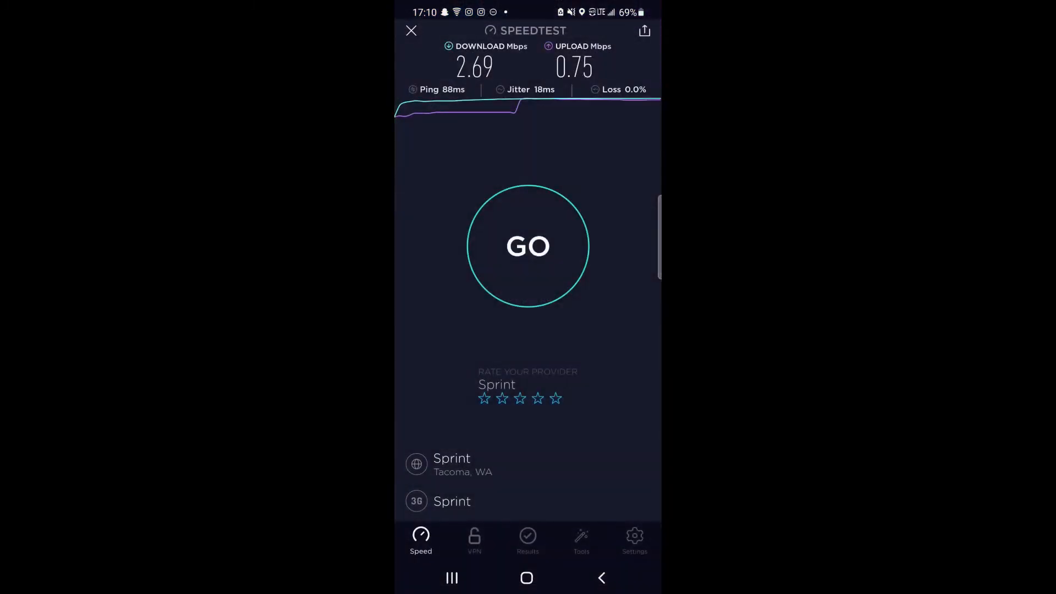
{"action": "left_click", "coordinate": [526, 245]}
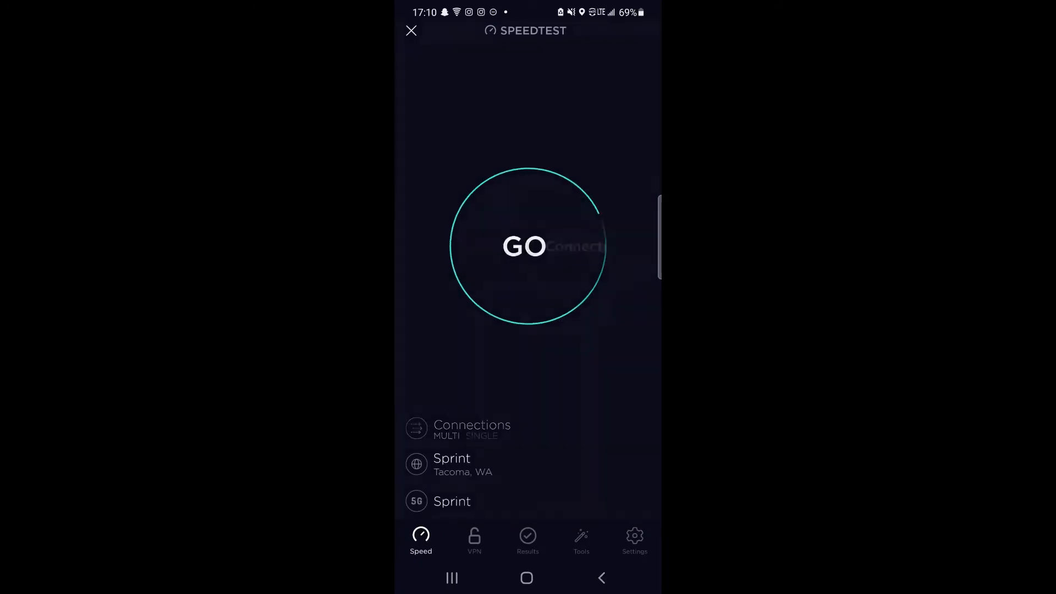
{"action": "left_click", "coordinate": [525, 245]}
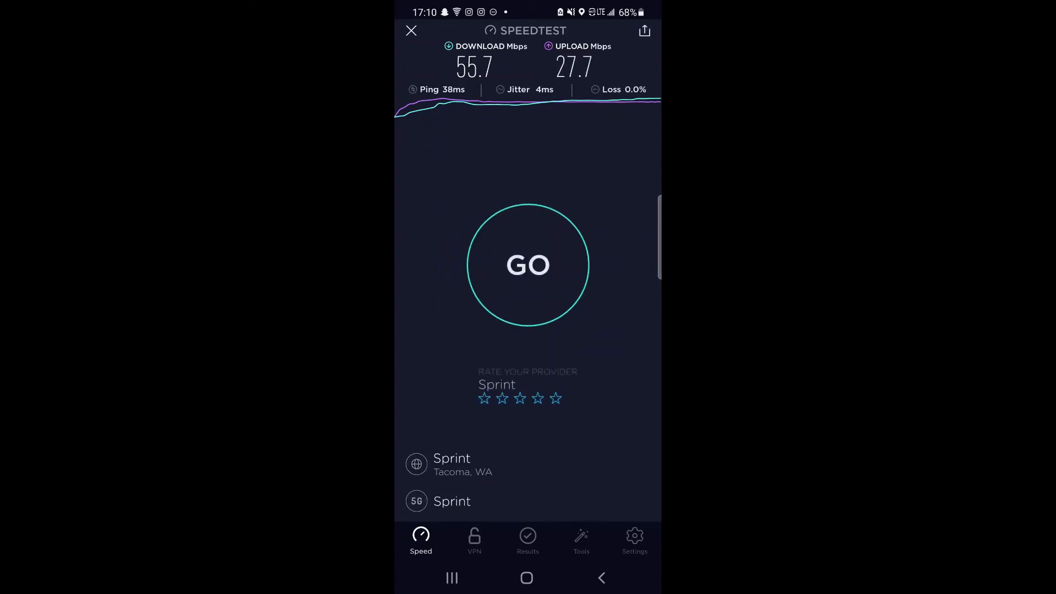
Switch the test server and start a new run against T-Mobile Portland, OR
{"action": "left_click", "coordinate": [554, 398]}
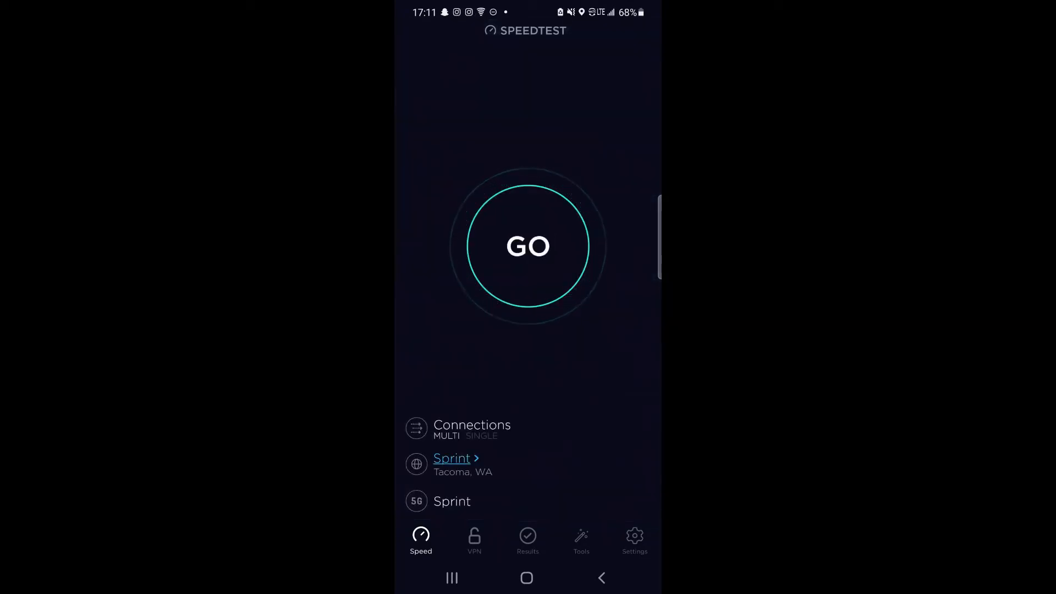
{"action": "left_click", "coordinate": [528, 245]}
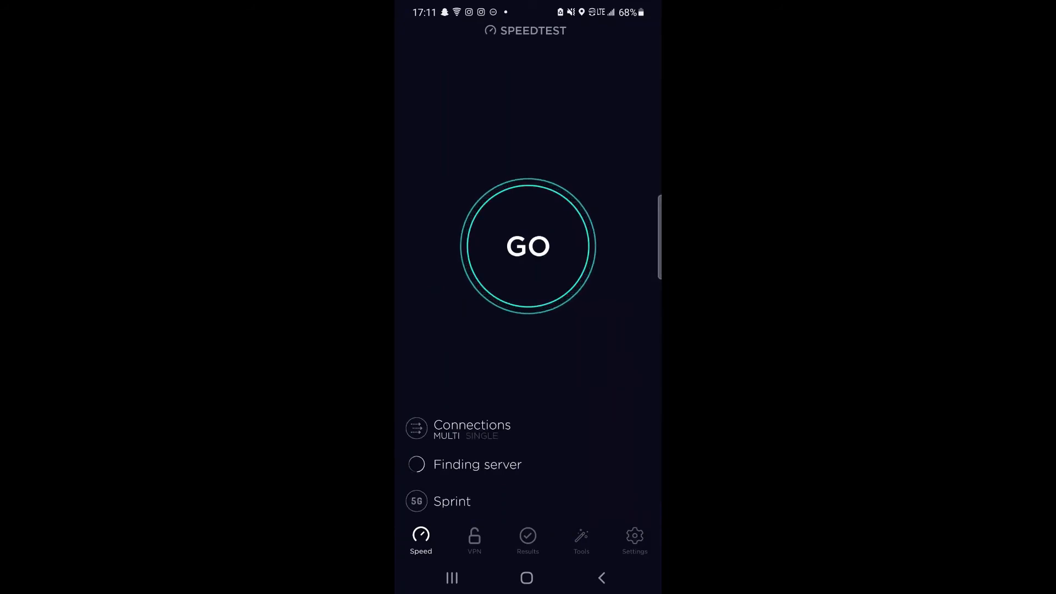
{"action": "left_click", "coordinate": [528, 245]}
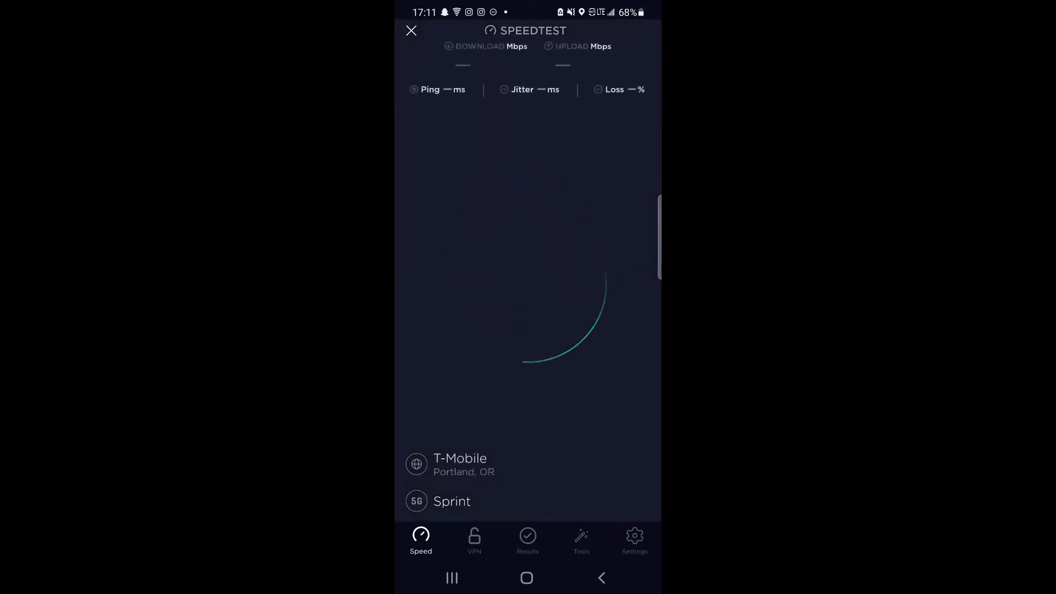